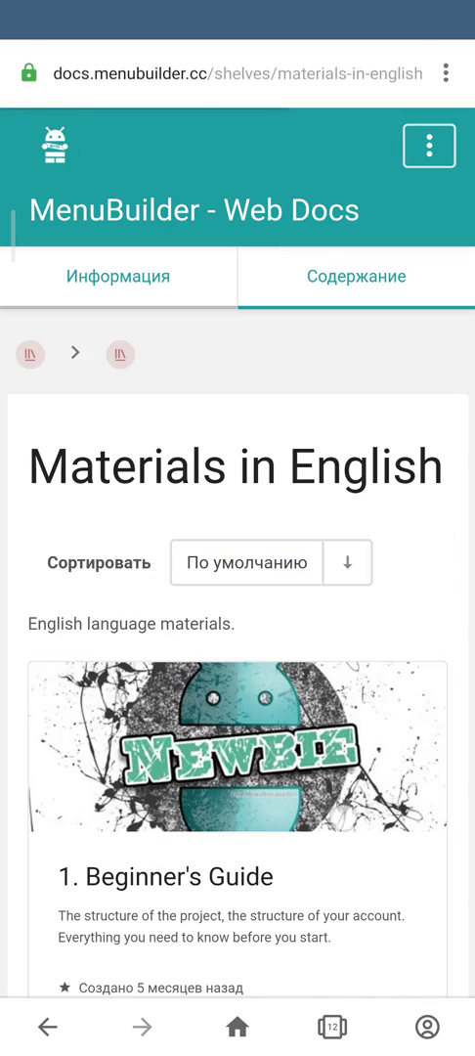
# Step: Scroll the English materials to '5. Functions Manuals' and down its chapter list to 'Variables'
pyautogui.scroll(-3)
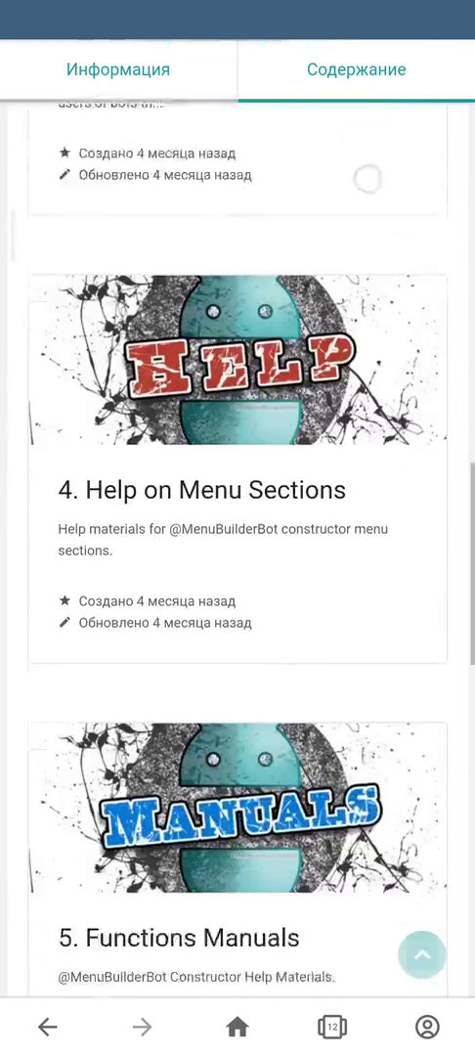
pyautogui.scroll(-3)
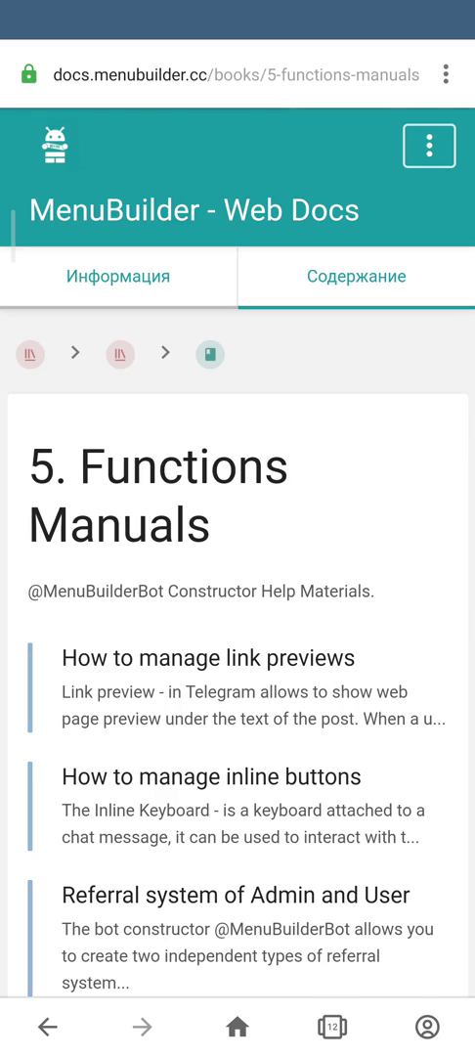
pyautogui.scroll(-3)
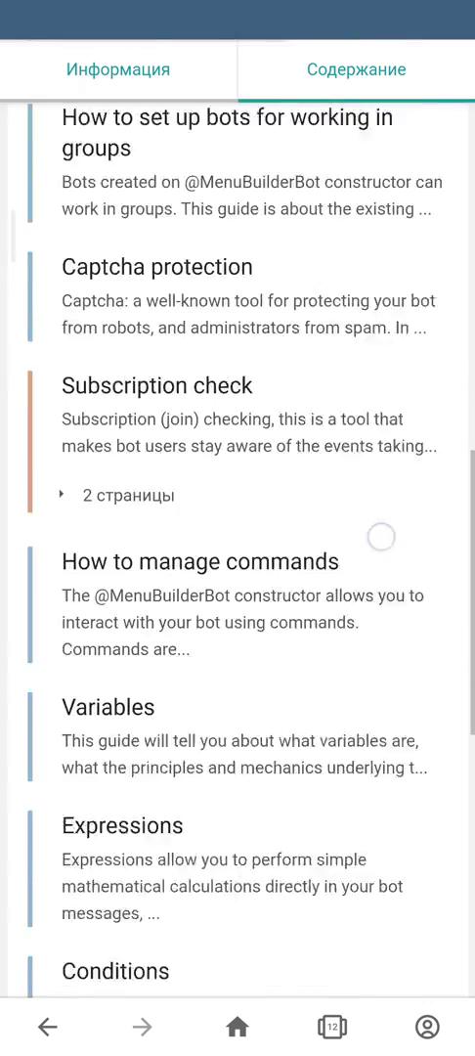
pyautogui.scroll(-3)
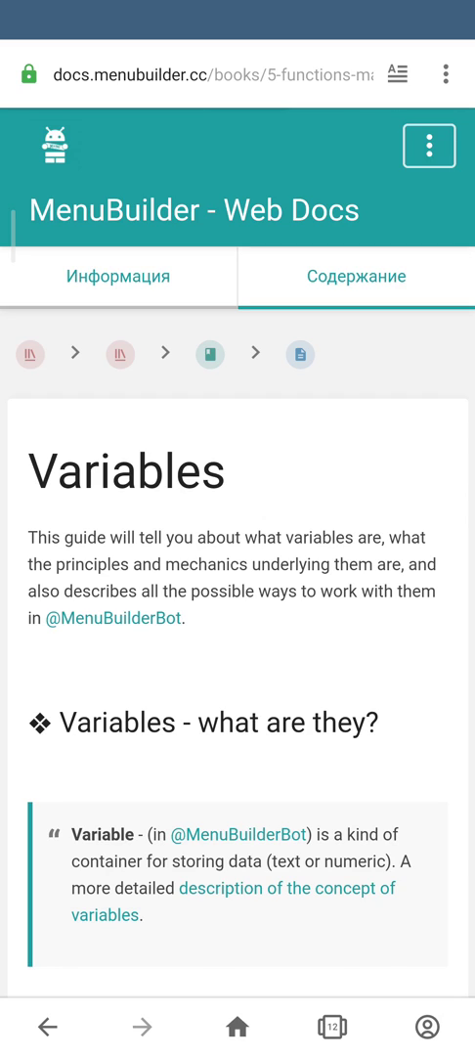
# Step: Read through the 'How to add variables to the bot' section of the Variables guide
pyautogui.scroll(-3)
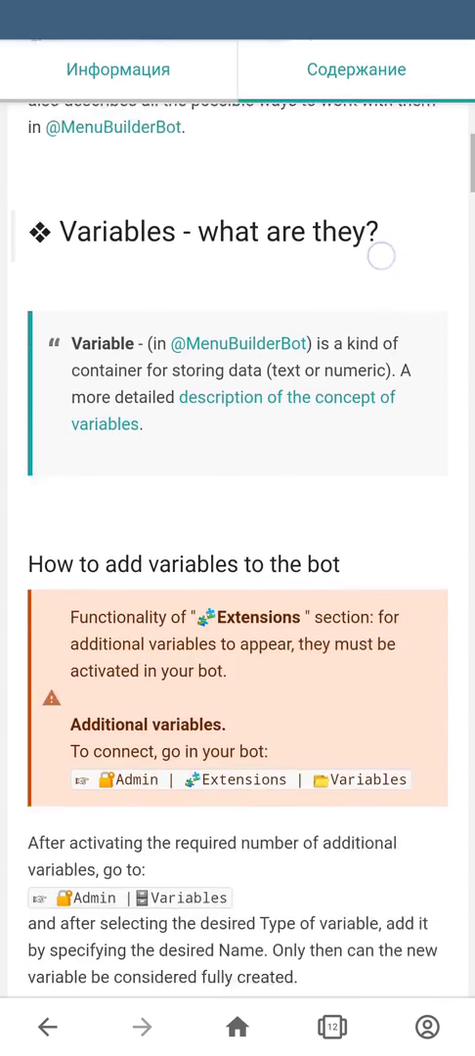
pyautogui.scroll(-3)
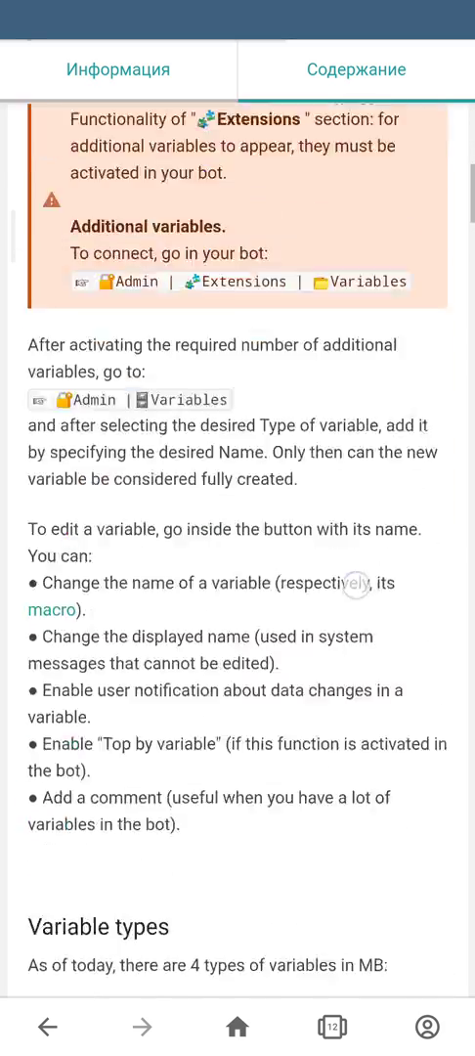
pyautogui.scroll(-3)
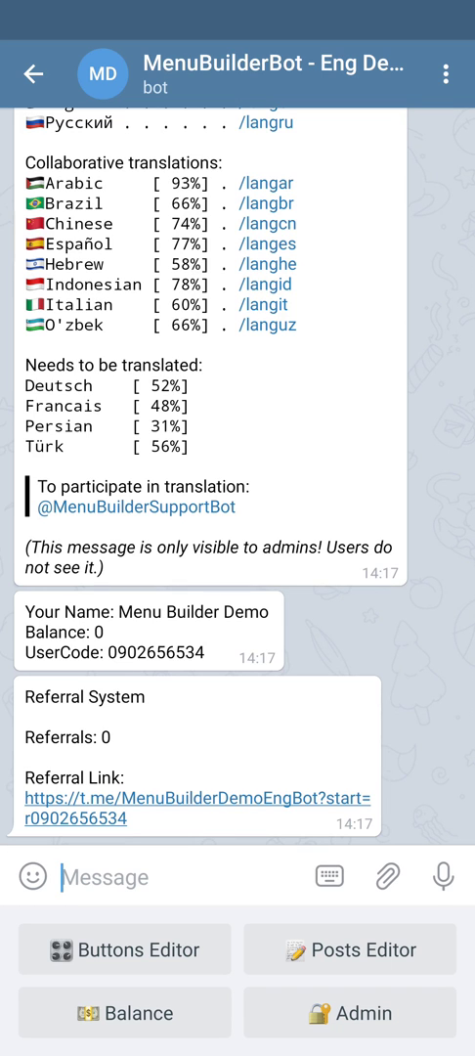
# Step: Reach the Extra Variables purchase options via Admin, Extensions, Variables in the demo bot chat
pyautogui.click(350, 1012)
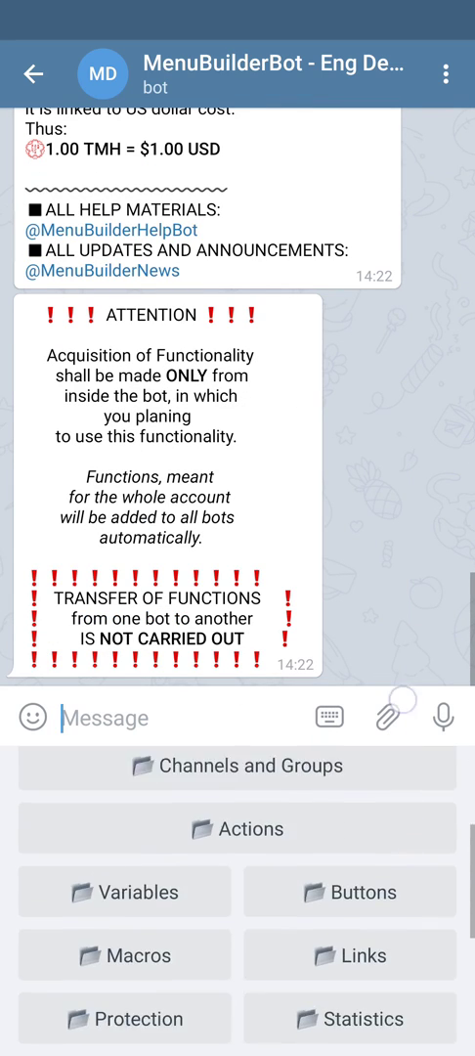
pyautogui.click(124, 891)
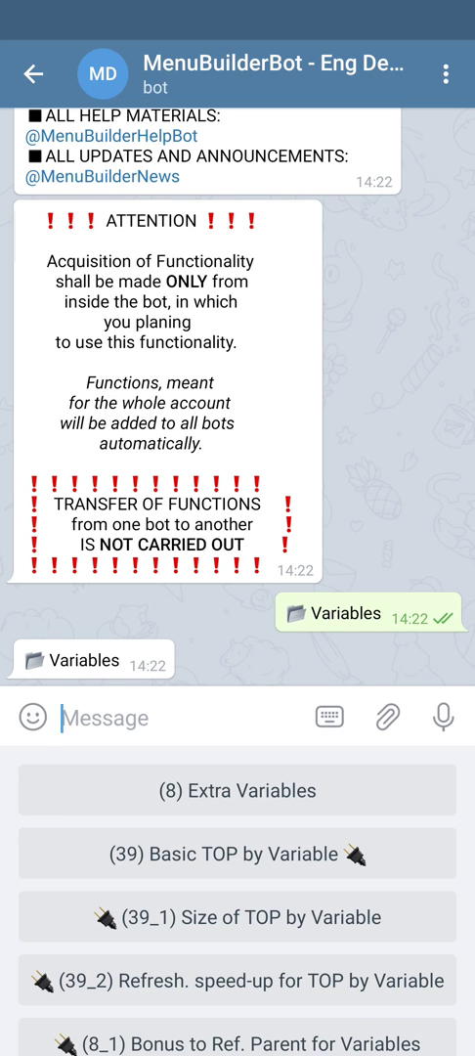
pyautogui.scroll(-3)
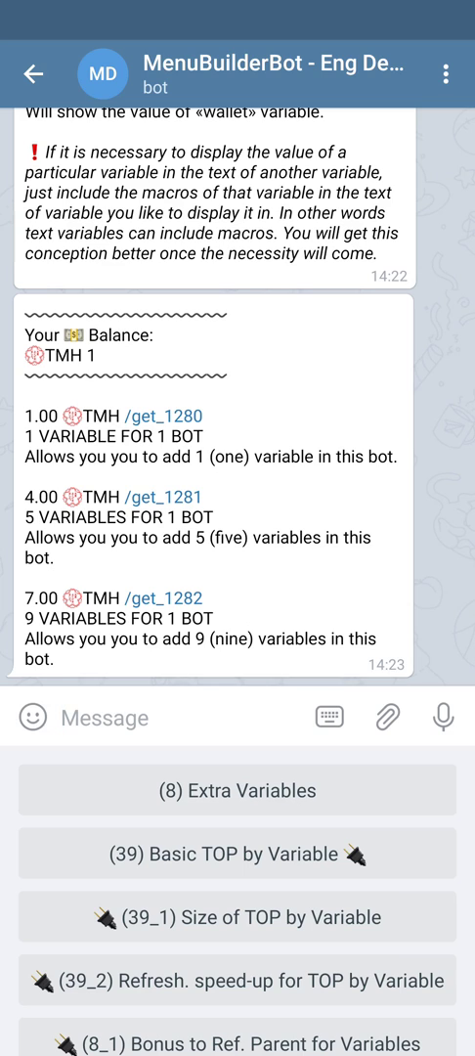
# Step: Buy the '1 VARIABLE FOR 1 BOT' offer for 1 TMH, confirm it, and return to the Main Menu
pyautogui.click(180, 417)
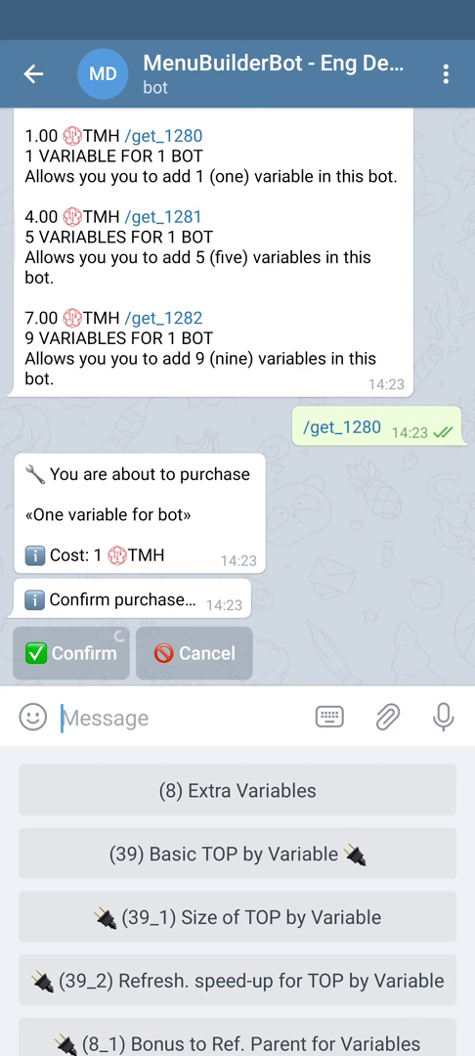
pyautogui.click(70, 653)
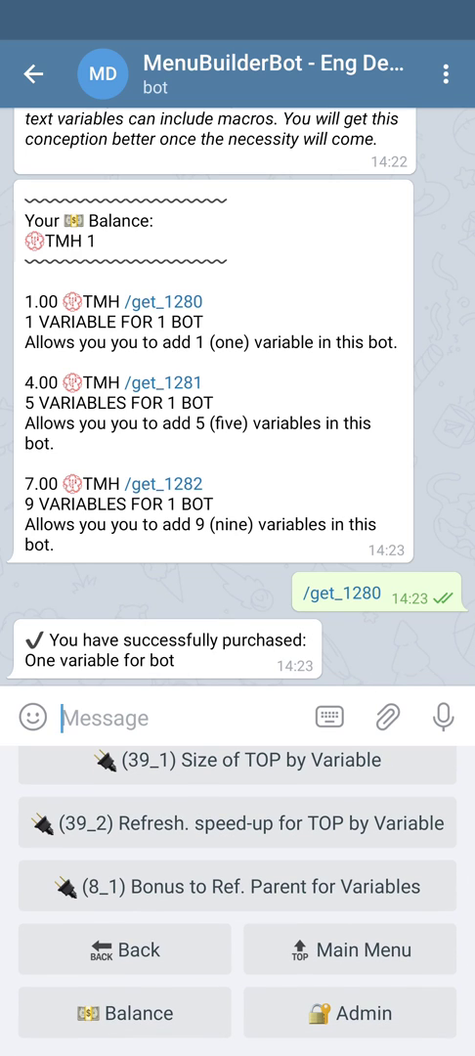
pyautogui.click(350, 950)
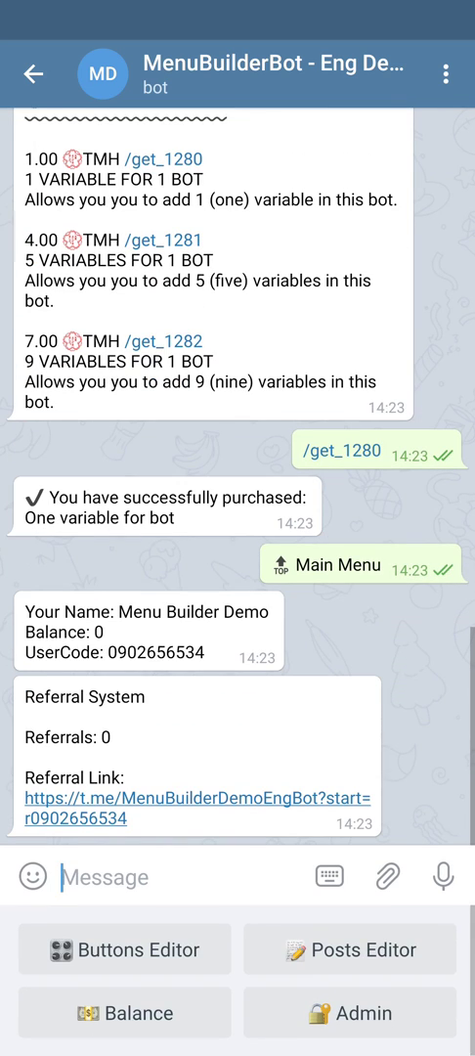